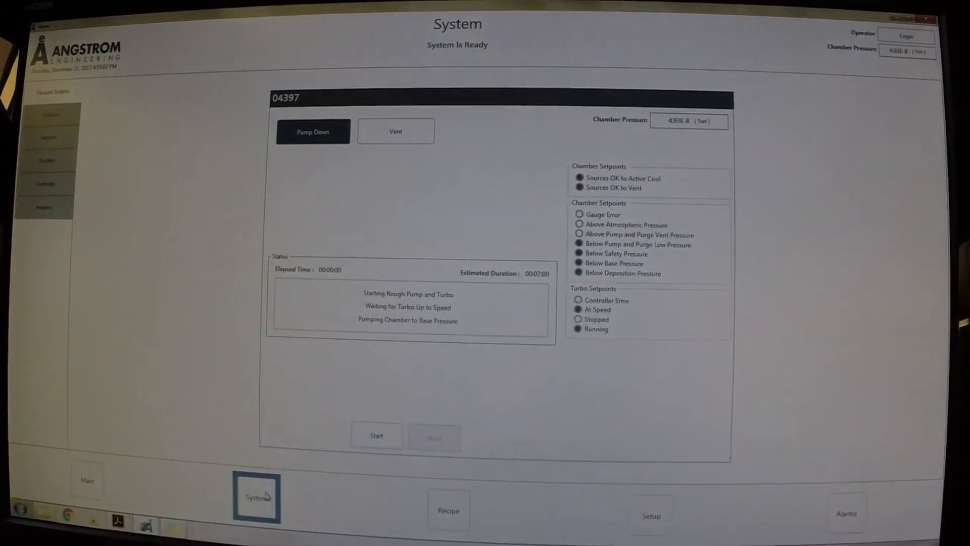
# Show the chamber's Vent procedure with its pump-and-purge parameters and venting status steps.
pyautogui.click(395, 130)
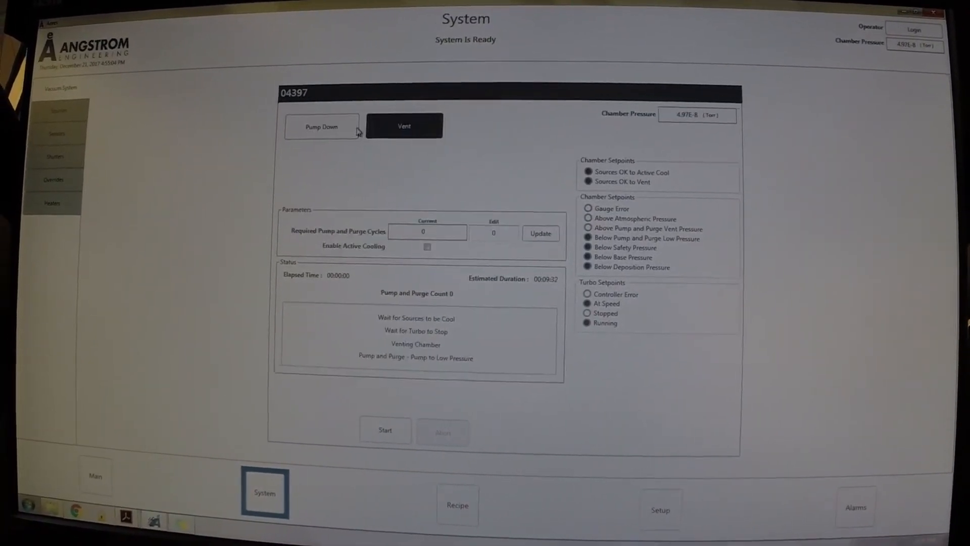